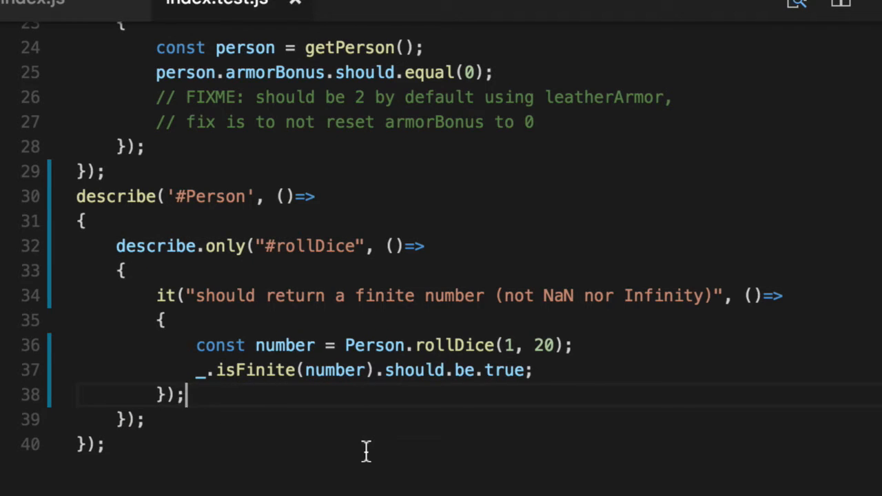
{"action": "mouse_move", "coordinate": [311, 186]}
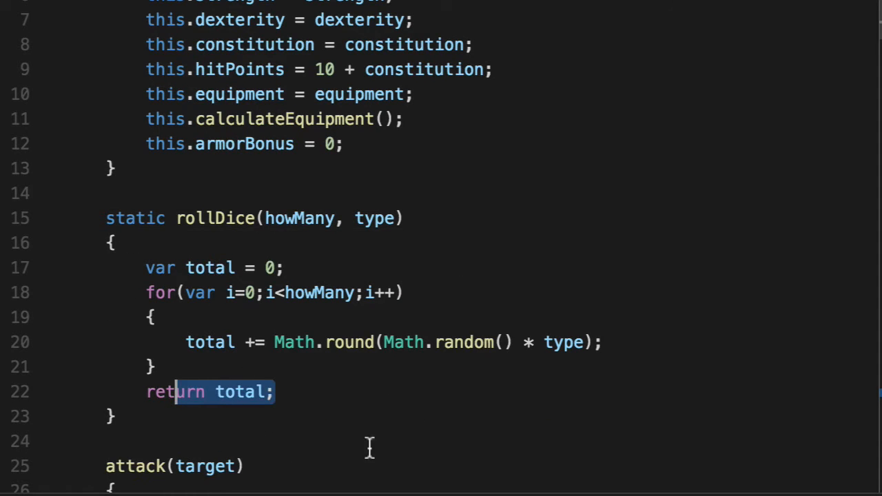
{"action": "mouse_move", "coordinate": [507, 387]}
{"action": "type", "text": "it(\"\")"}
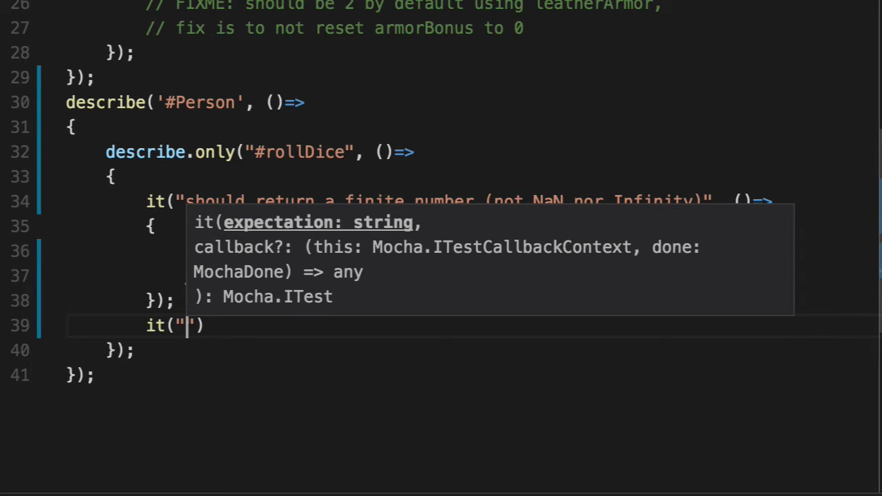
{"action": "mouse_move", "coordinate": [464, 391]}
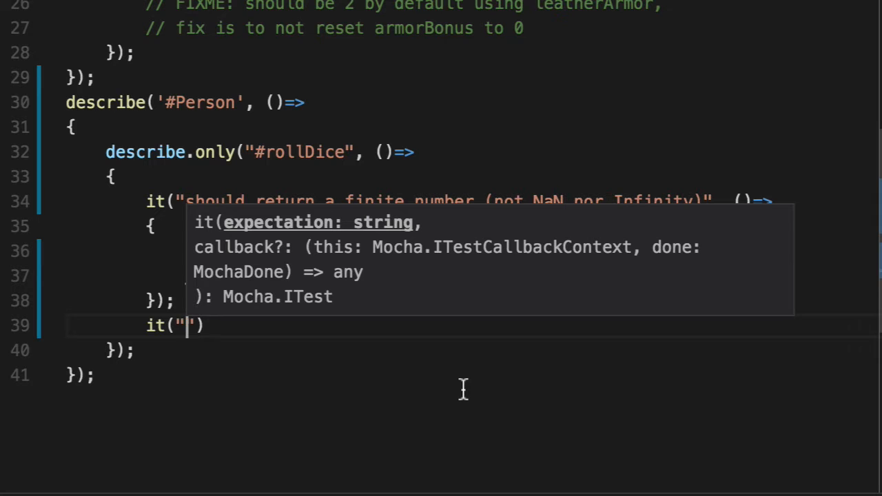
Write it("should not have 0 in a 1000 sample size", ()=> as a new rollDice test.
{"action": "type", "text": "should not"}
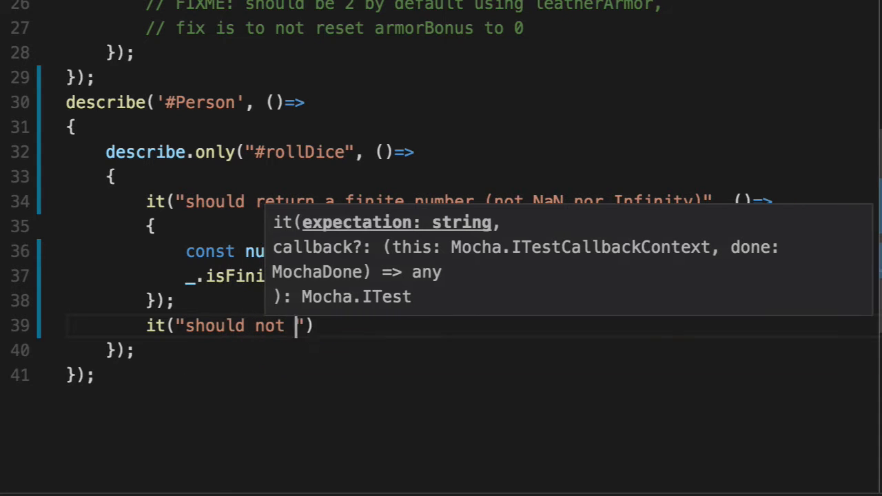
{"action": "type", "text": "have 0 in a 1000 sample size"}
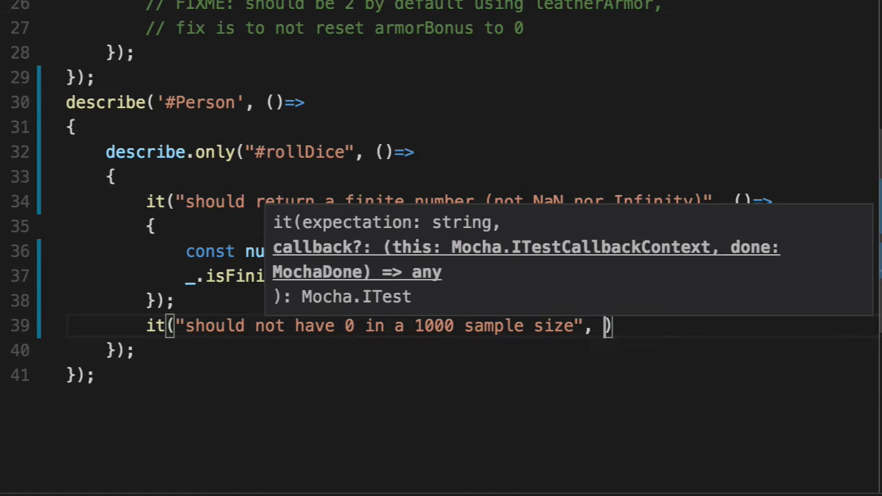
{"action": "type", "text": "()=)"}
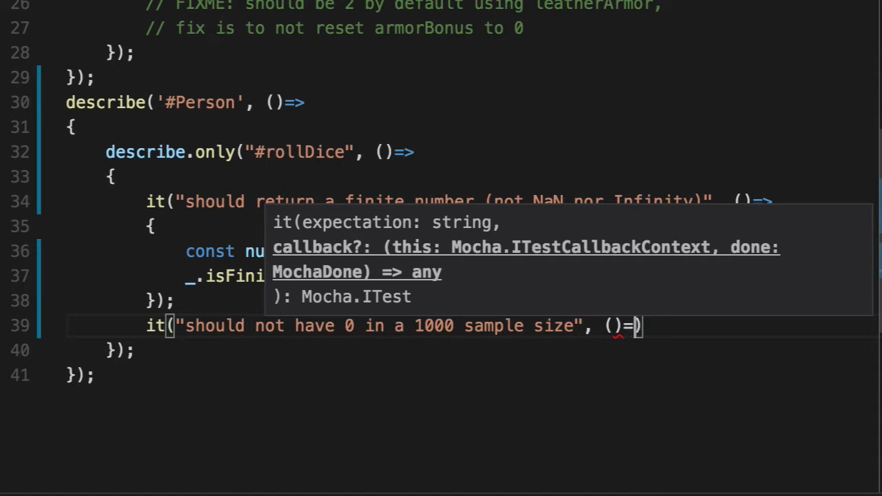
{"action": "key", "text": "Enter"}
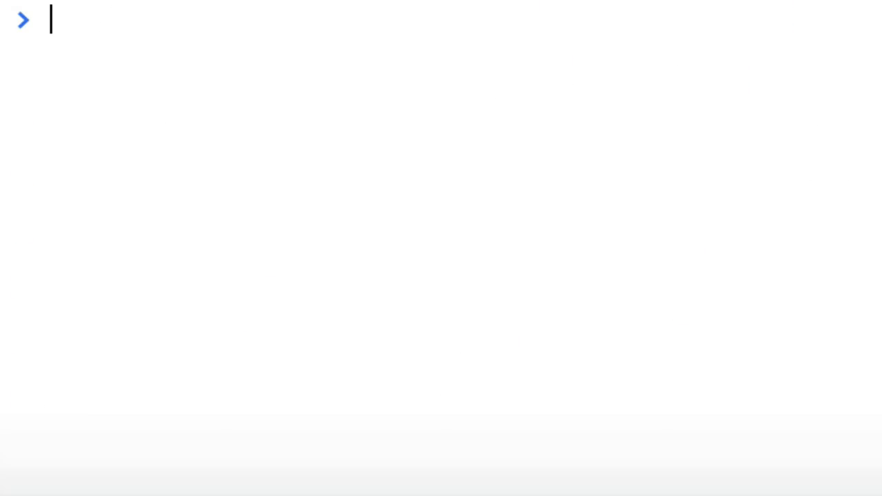
Evaluate cow = new Array(10) in the console and expand it to see length 10.
{"action": "type", "text": "cow = new Array"}
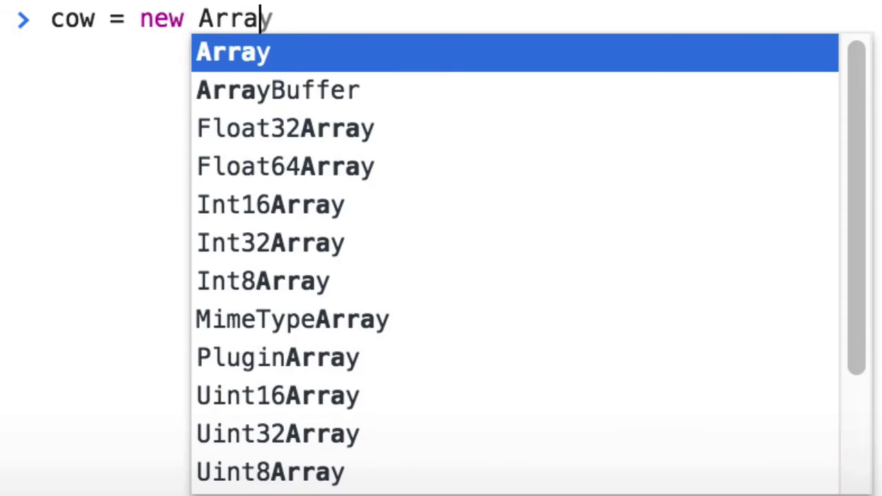
{"action": "type", "text": "(10"}
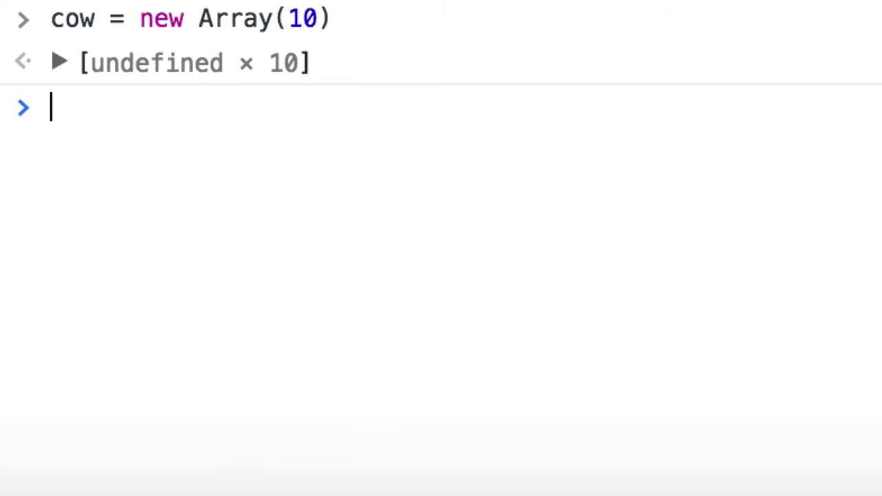
{"action": "mouse_move", "coordinate": [300, 25]}
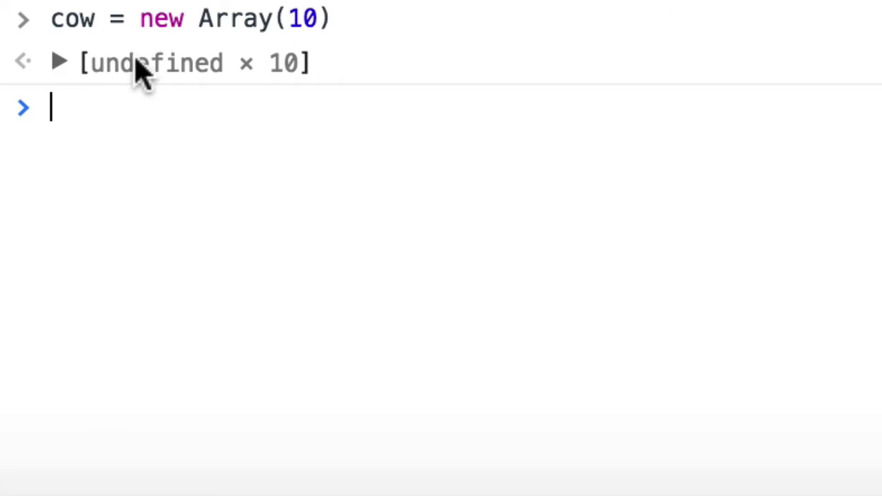
{"action": "mouse_move", "coordinate": [163, 71]}
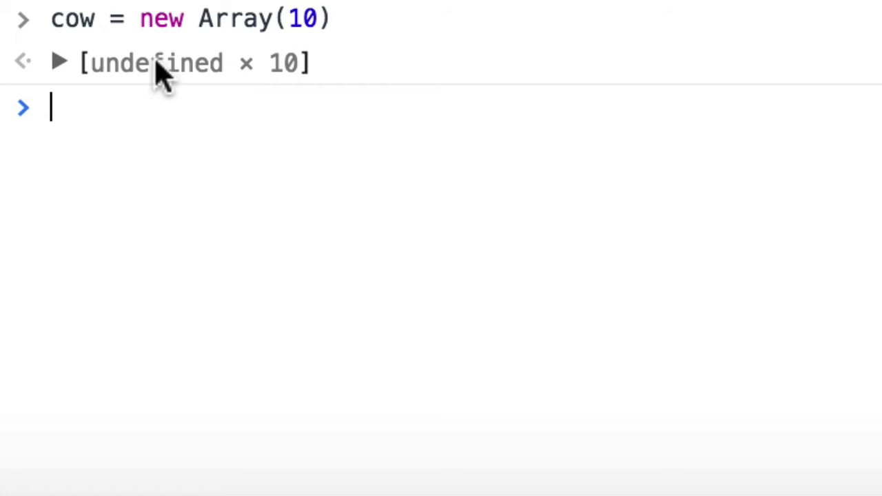
{"action": "left_click", "coordinate": [55, 62]}
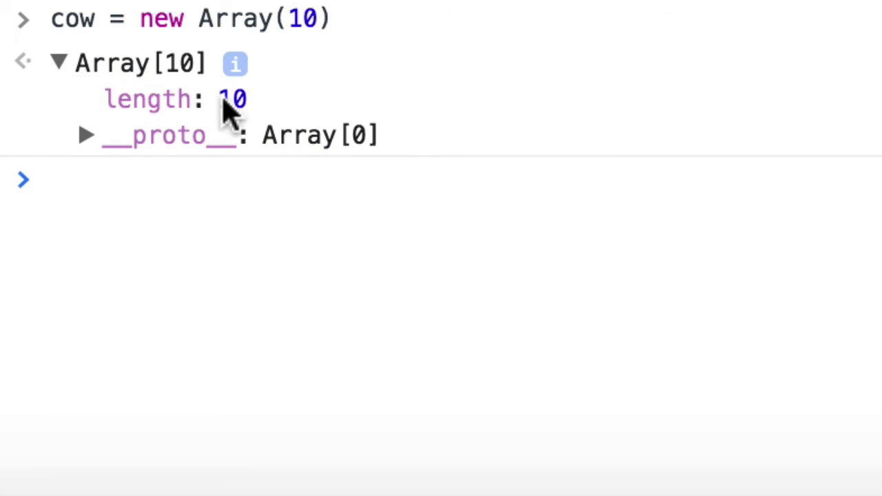
{"action": "mouse_move", "coordinate": [330, 165]}
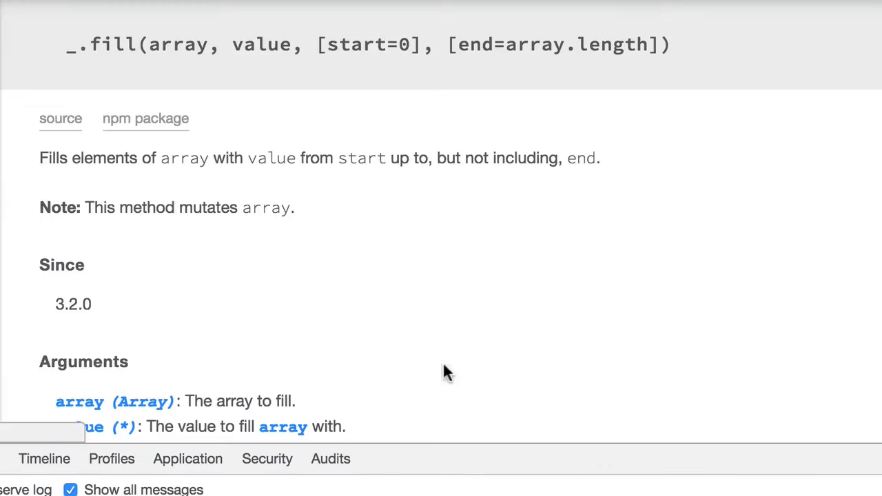
Scroll the _.fill docs page from the signature down to its Example section.
{"action": "scroll", "scroll_direction": "down", "scroll_amount": 3}
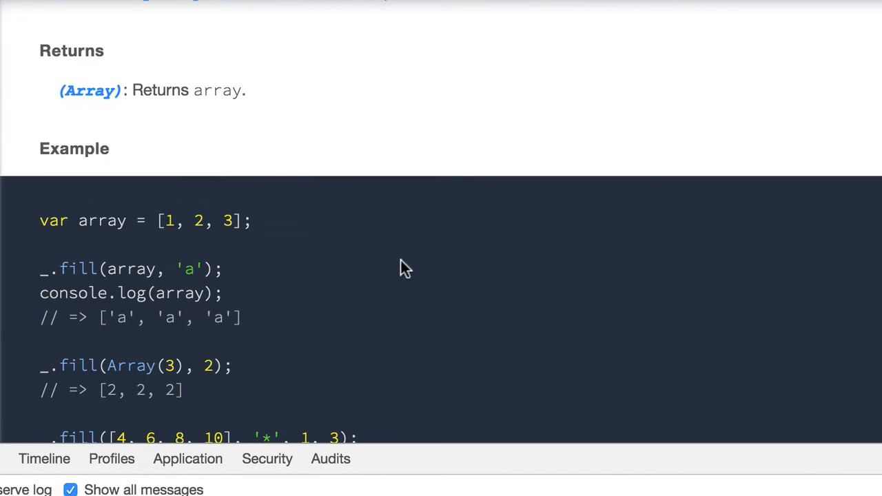
{"action": "scroll", "scroll_direction": "down", "scroll_amount": 3}
{"action": "type", "text": "c"}
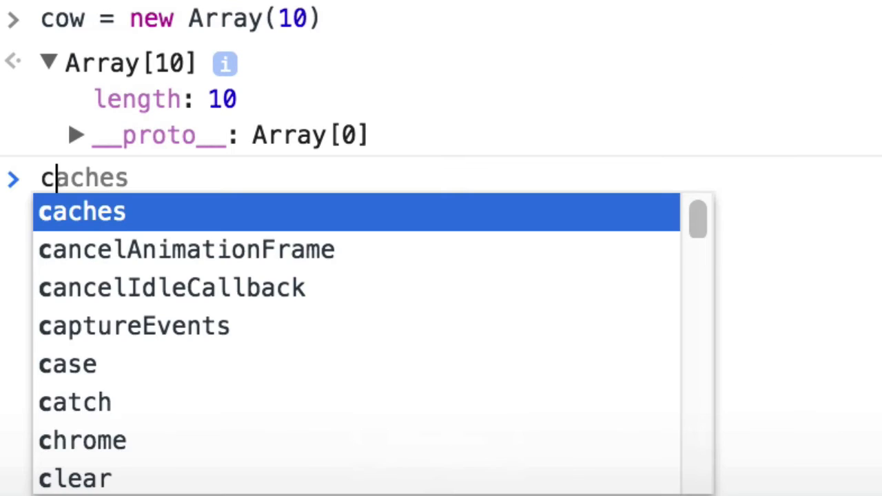
Run _.fill(cow, 'moo') filling all ten slots, then run another fill of cow with 0.
{"action": "type", "text": "_.fill(cow,"}
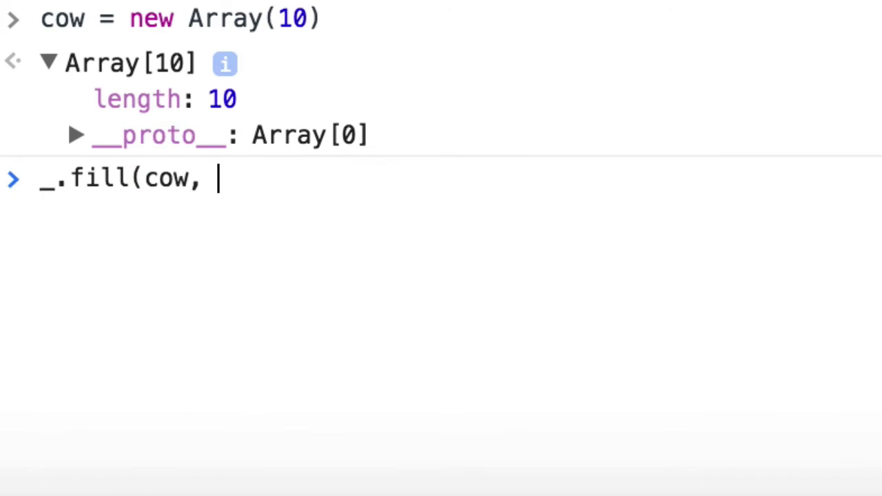
{"action": "type", "text": "'moo')"}
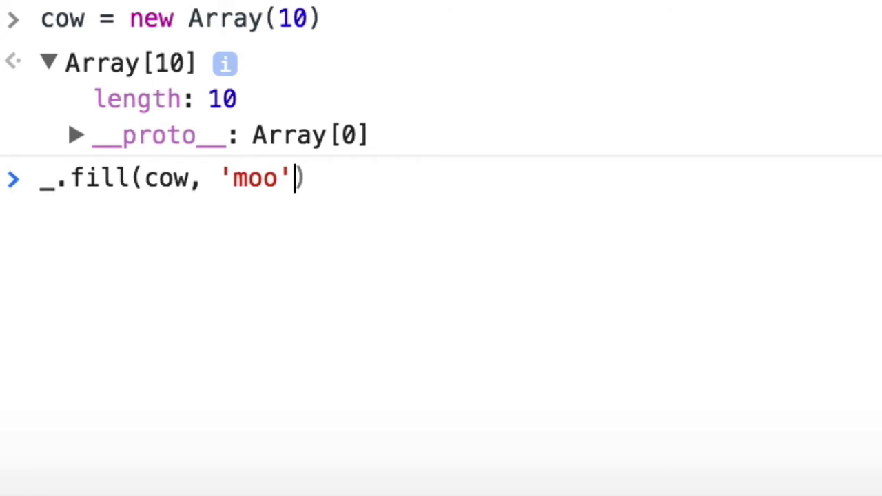
{"action": "key", "text": "Enter"}
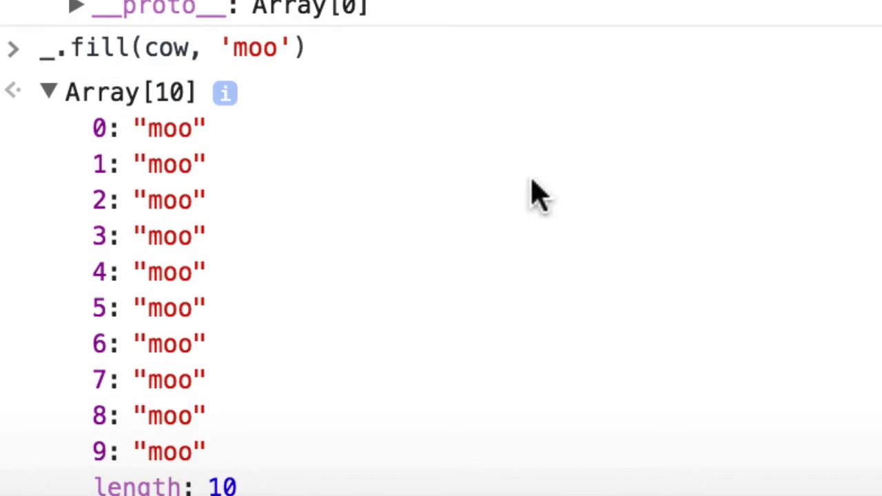
{"action": "mouse_move", "coordinate": [328, 394]}
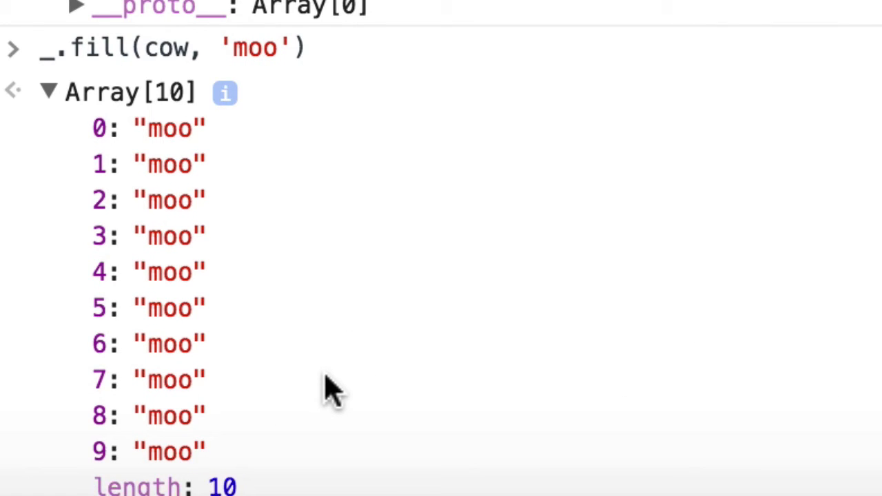
{"action": "mouse_move", "coordinate": [48, 94]}
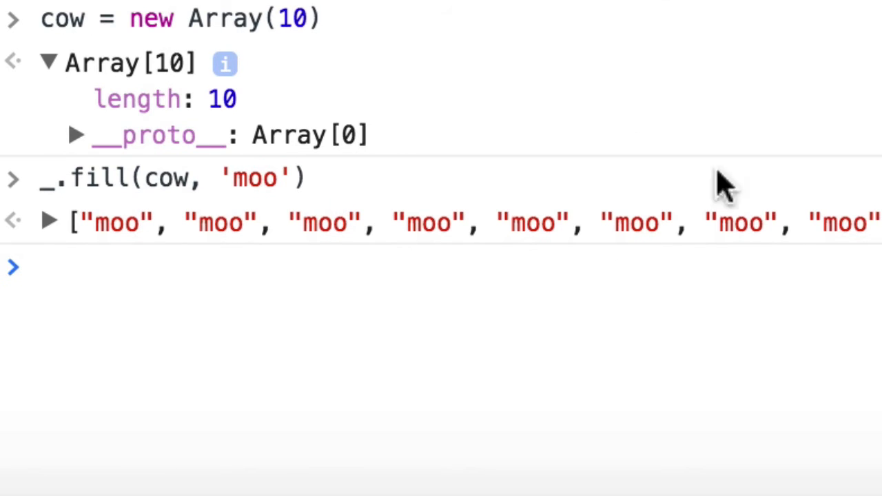
{"action": "type", "text": "_.fill(cow, 'moo')"}
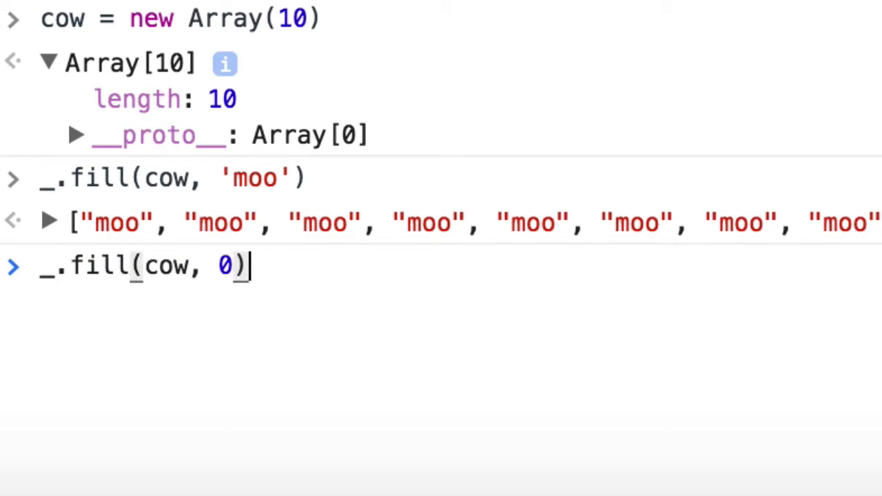
{"action": "key", "text": "Enter"}
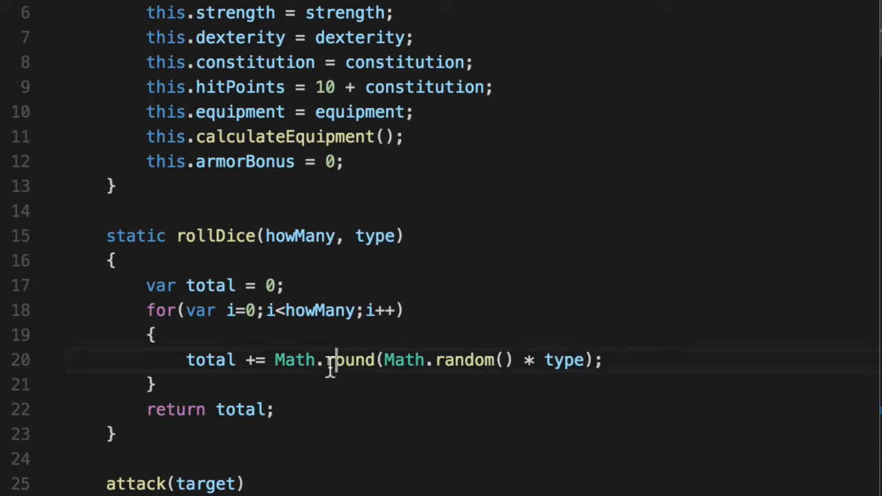
Write const sample = new Array(1000); _.fill(sample, 0); log(sample) in the test body.
{"action": "scroll", "scroll_direction": "down", "scroll_amount": 3}
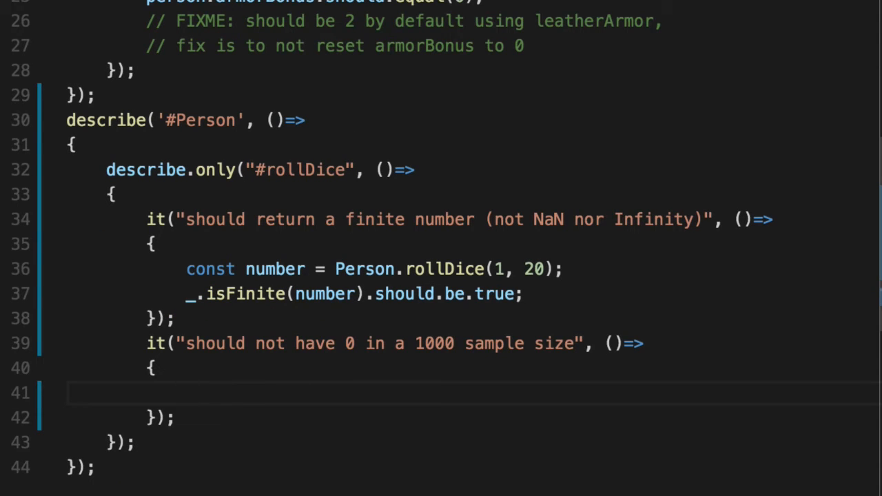
{"action": "type", "text": "const sample = new Array(1000);"}
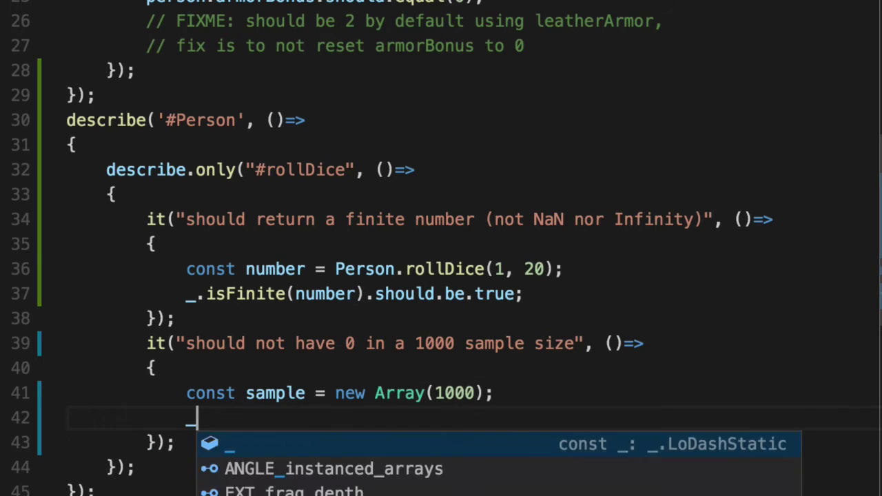
{"action": "type", "text": "_.fill(sample, 0"}
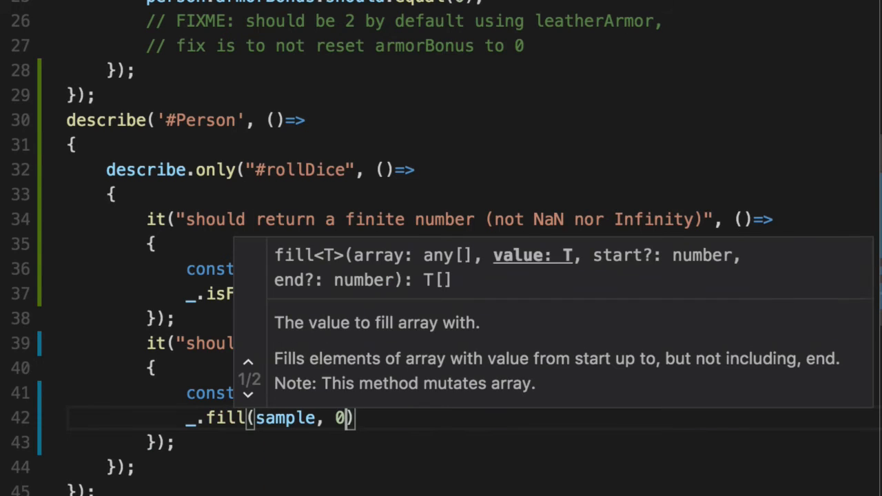
{"action": "type", "text": "sampl"}
{"action": "type", "text": "log("}
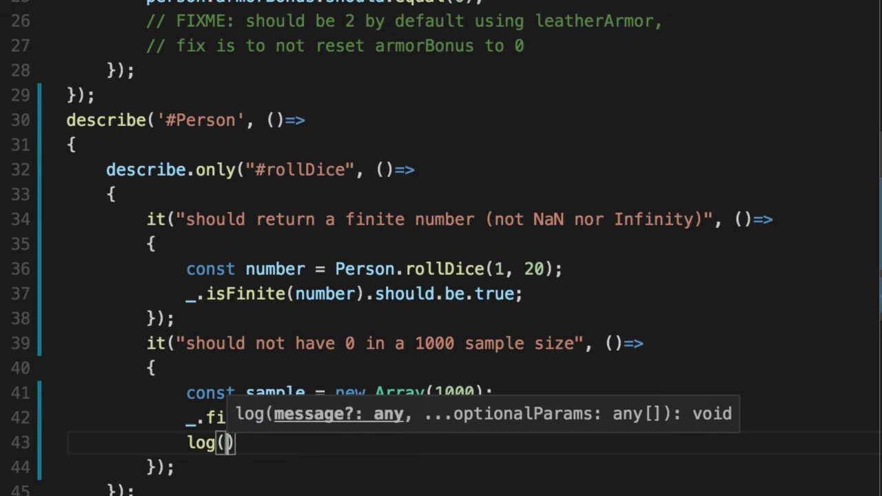
{"action": "type", "text": "sample"}
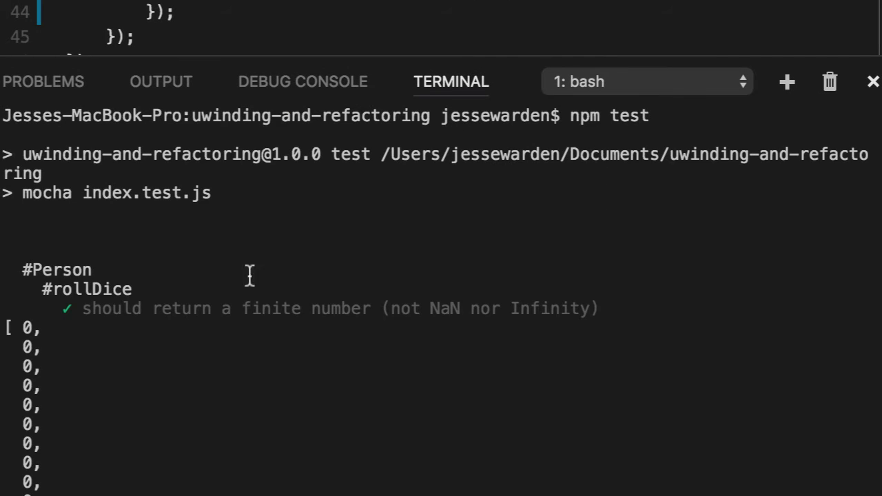
{"action": "scroll", "scroll_direction": "down", "scroll_amount": 3}
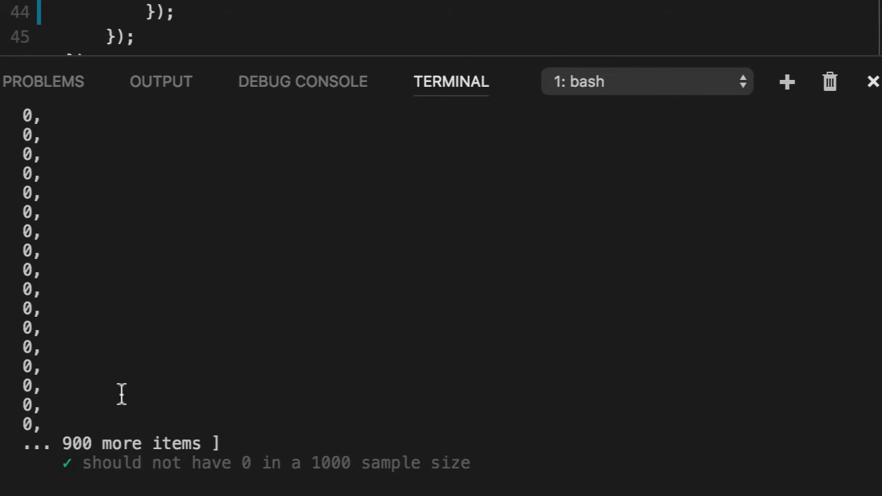
{"action": "mouse_move", "coordinate": [391, 78]}
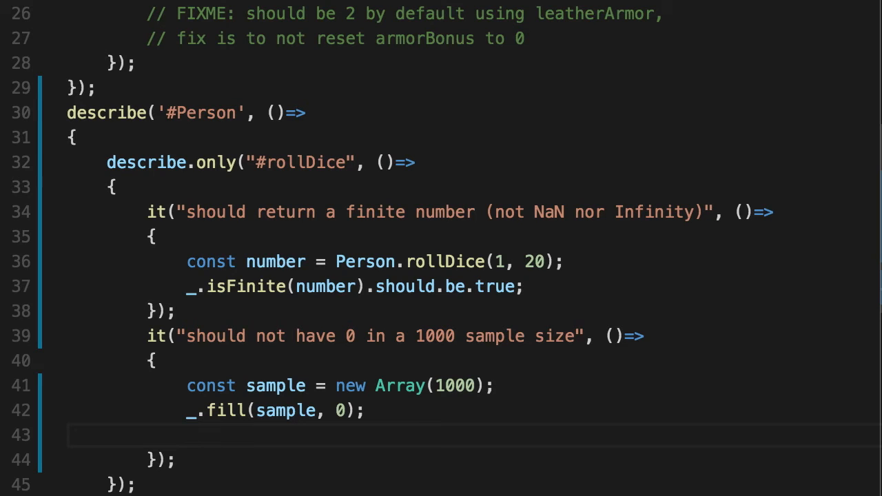
Write const rollDiceSampels = _.map(samples, item => Person using IntelliSense hints.
{"action": "type", "text": "const rollDiceS"}
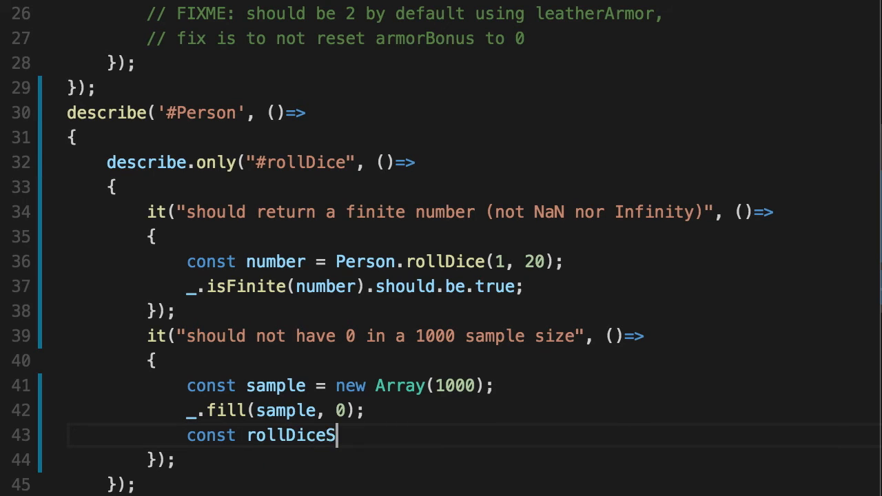
{"action": "type", "text": "ampels = _)"}
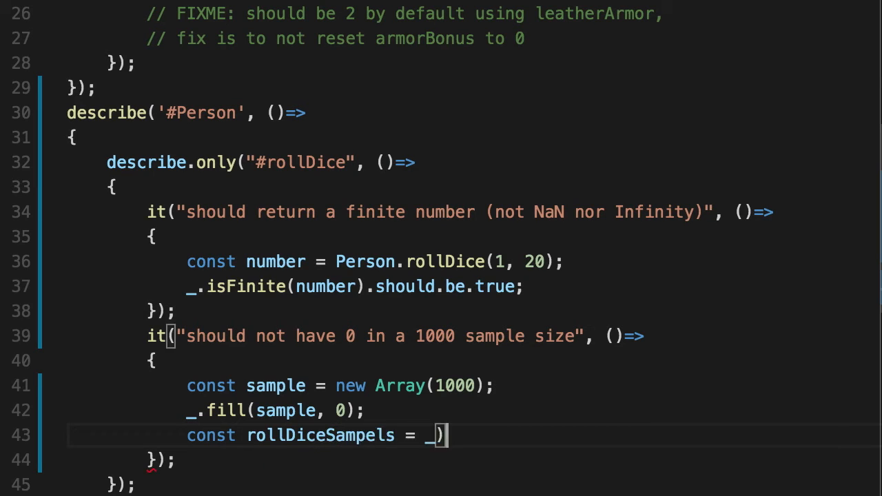
{"action": "type", "text": "map("}
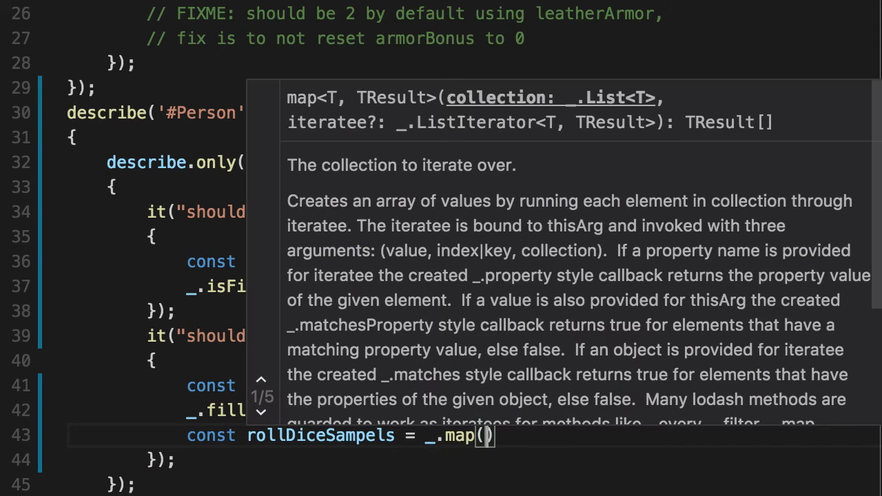
{"action": "mouse_move", "coordinate": [474, 474]}
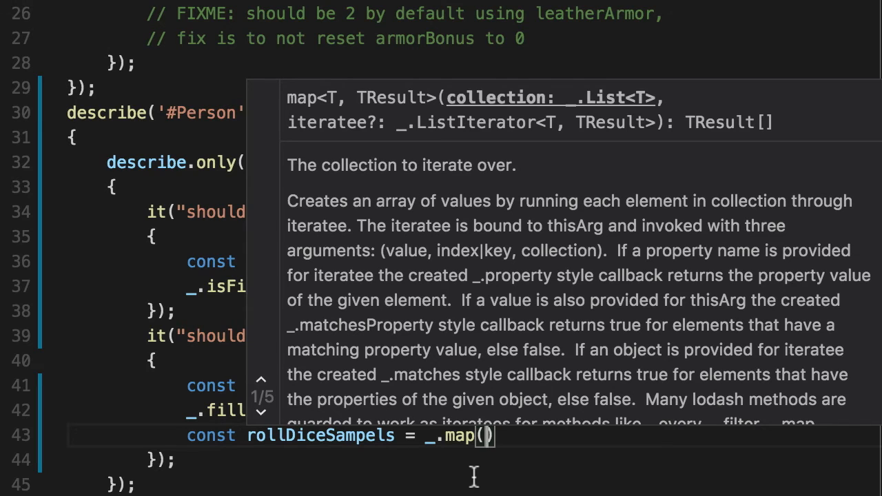
{"action": "type", "text": "samples,"}
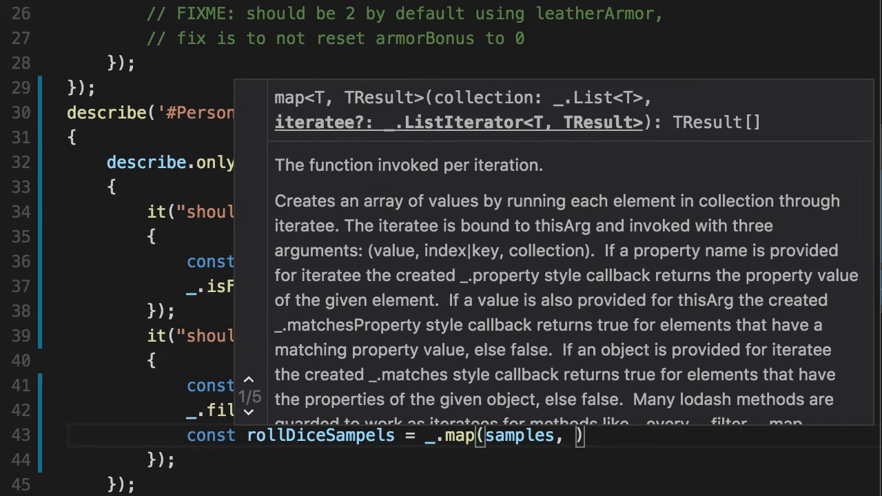
{"action": "type", "text": "item =>"}
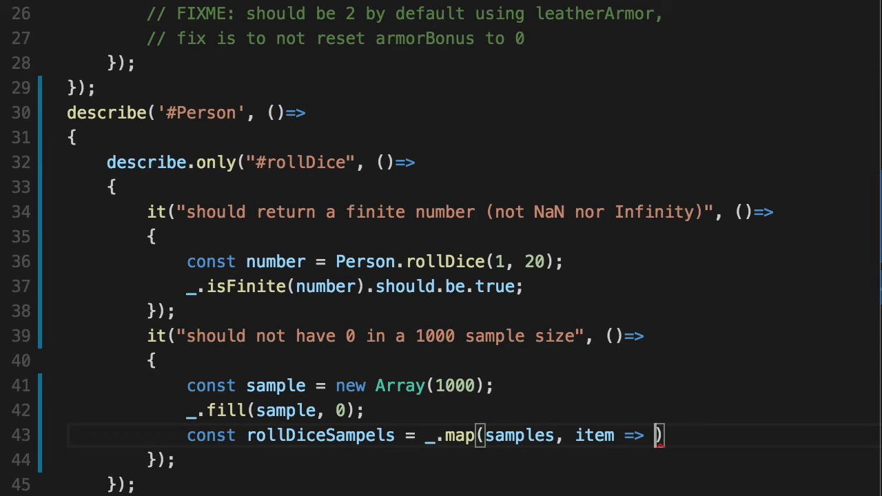
{"action": "type", "text": "Person"}
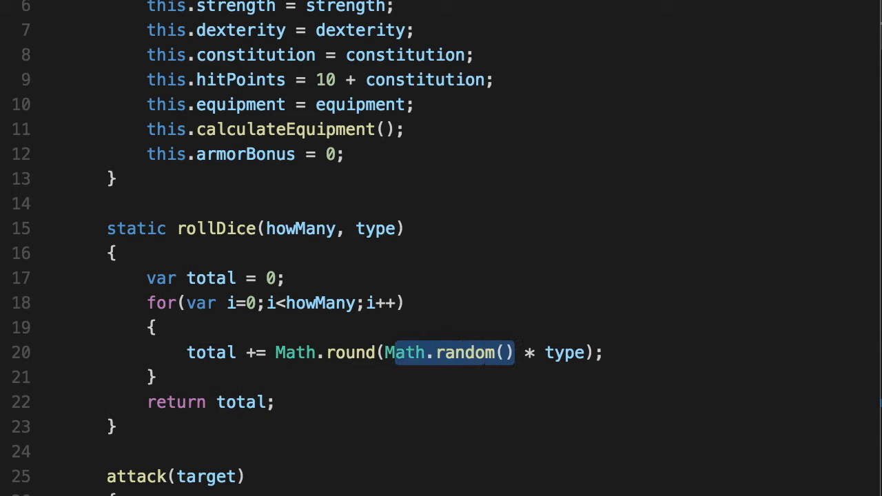
Add log("rollDiceSamples:", rollDiceSamples) after the map and rerun, printing rolls including 0.
{"action": "scroll", "scroll_direction": "down", "scroll_amount": 3}
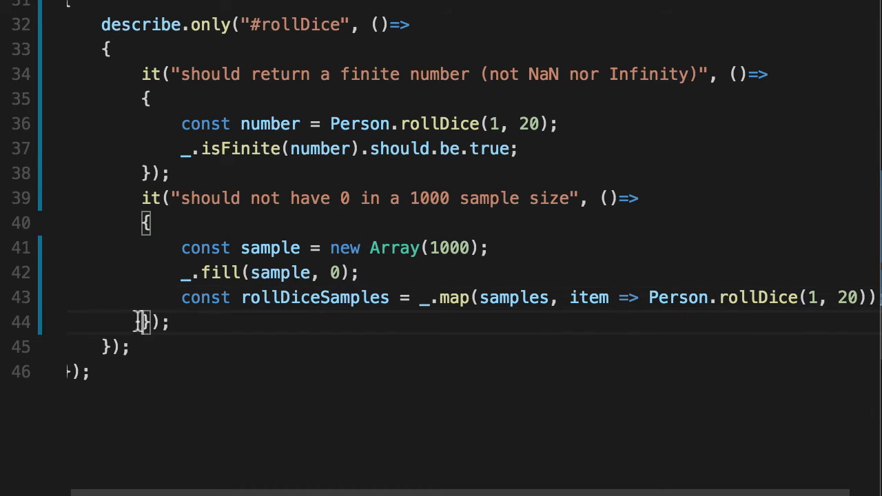
{"action": "type", "text": "log(\"rollDiceSamples:\", roll"}
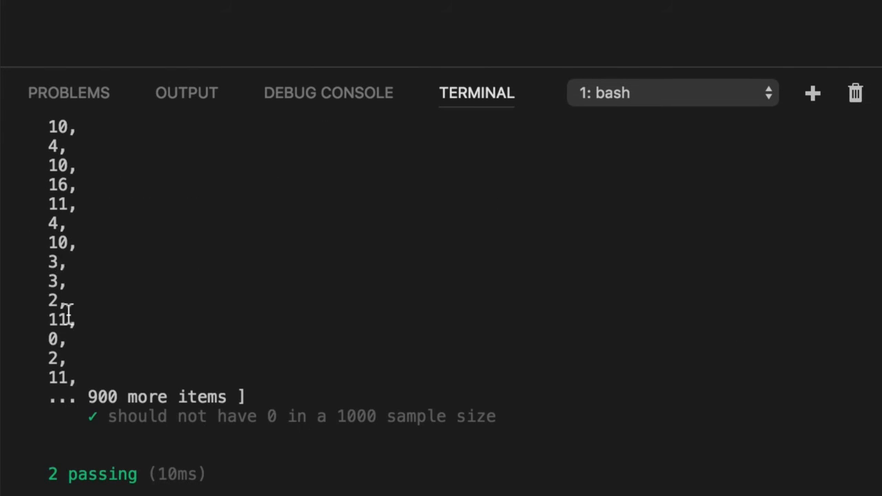
{"action": "mouse_move", "coordinate": [518, 385]}
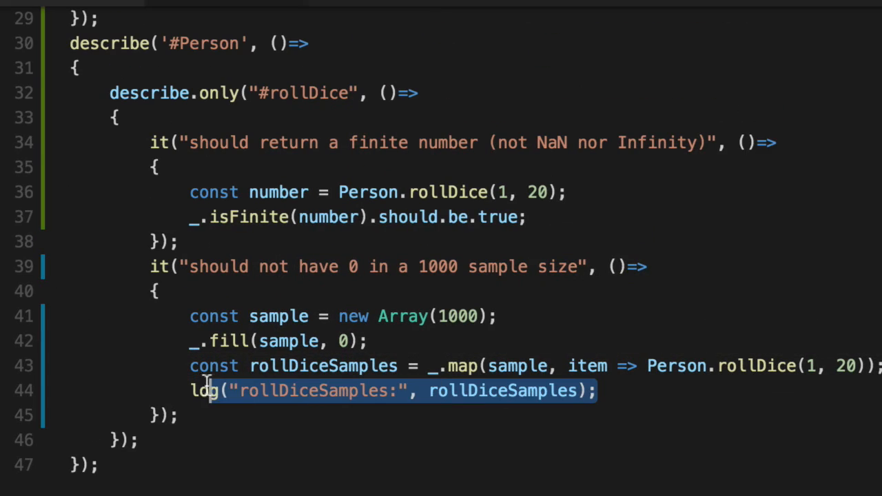
Delete the log line and start a const anyZeros = declaration in its place.
{"action": "key", "text": "Delete"}
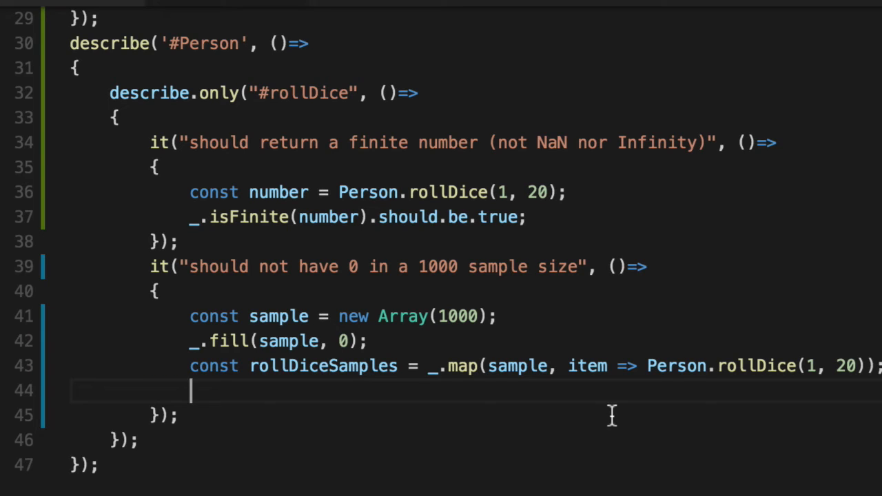
{"action": "type", "text": "const"}
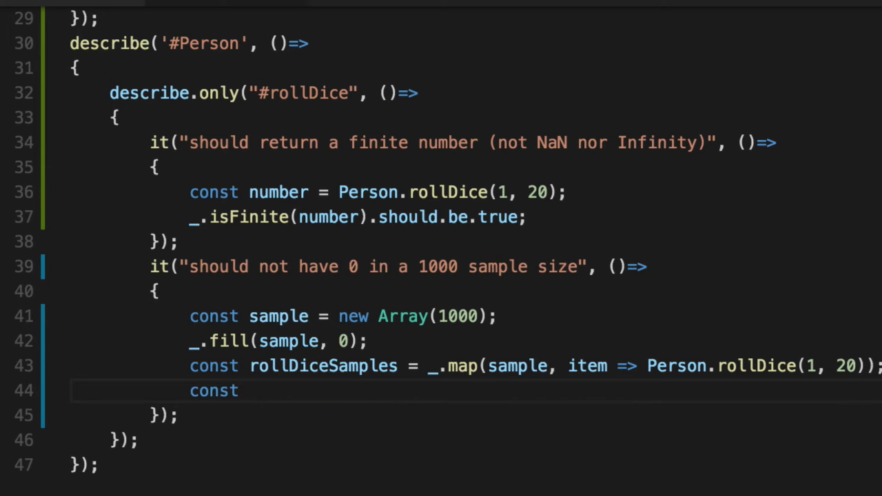
{"action": "type", "text": "any"}
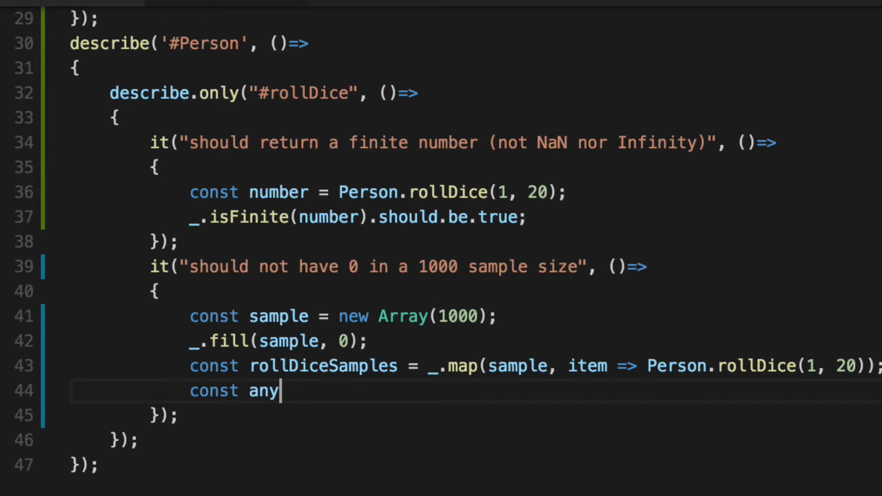
{"action": "type", "text": "Zeros ="}
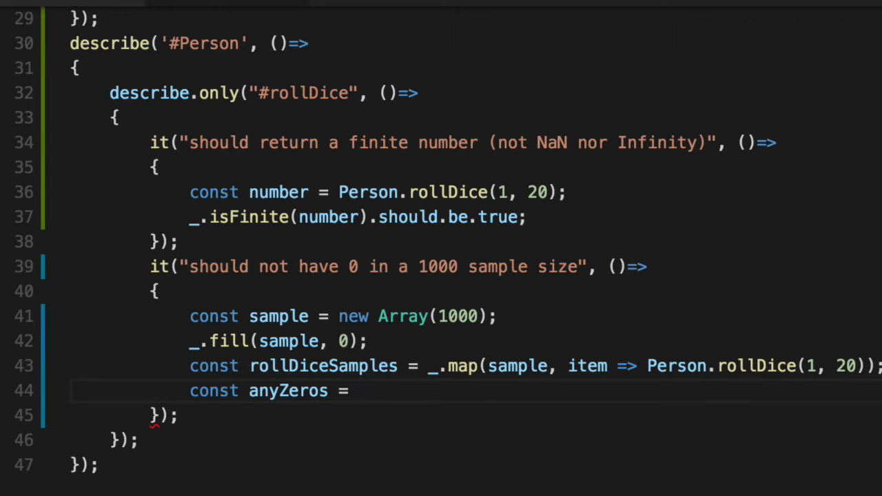
{"action": "double_click", "coordinate": [323, 365]}
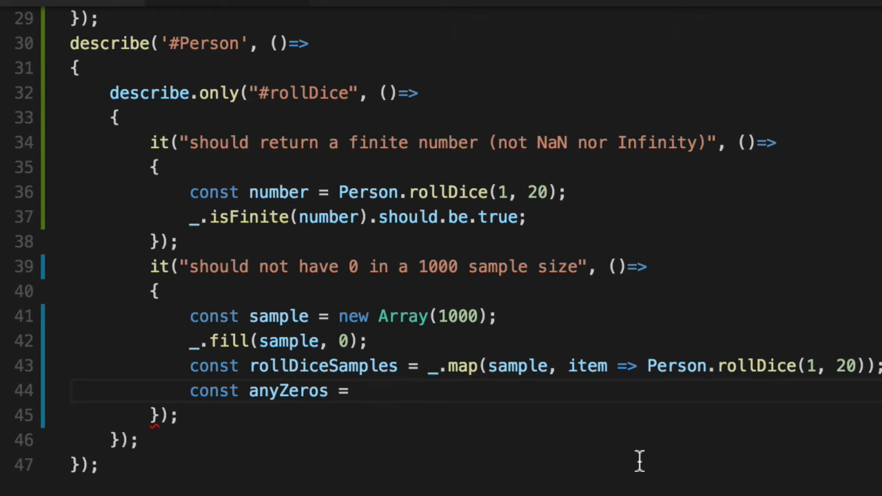
{"action": "mouse_move", "coordinate": [840, 443]}
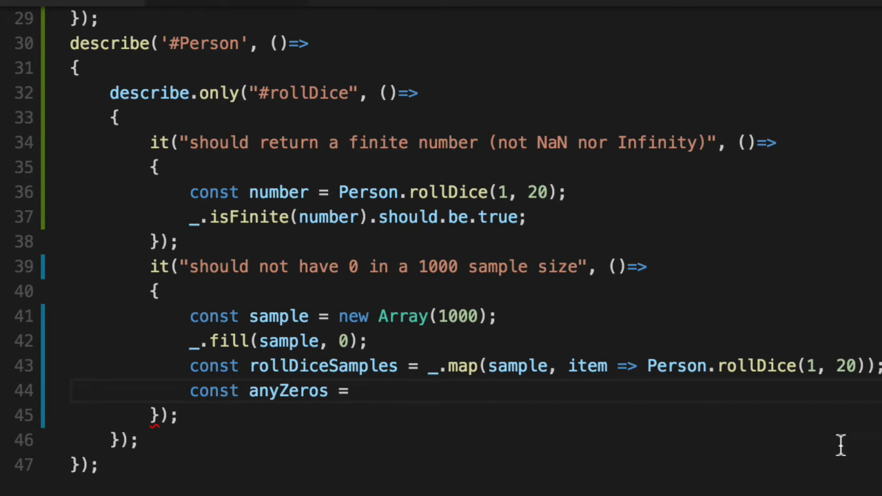
{"action": "mouse_move", "coordinate": [499, 399]}
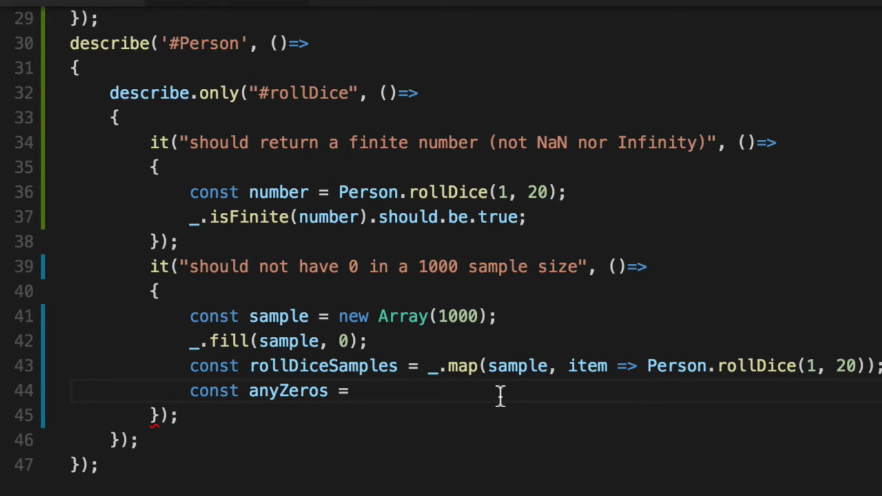
Complete anyZeros as _.filter(rollDiceSamples, item => item === 0) and select the name.
{"action": "type", "text": "_.filter"}
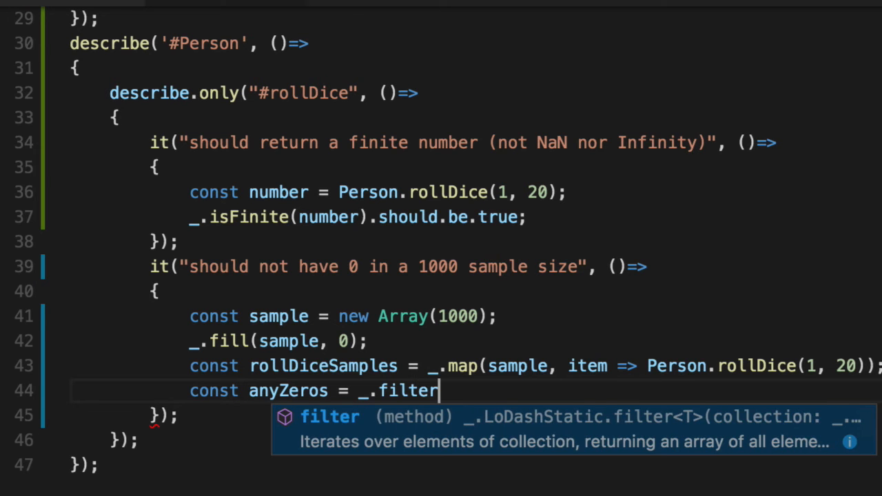
{"action": "type", "text": "(rollDiceSamples, item +"}
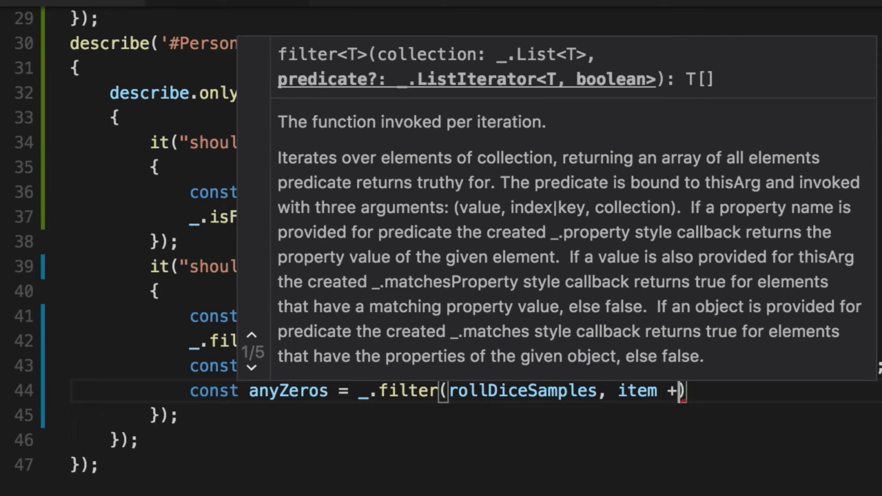
{"action": "type", "text": "=> item === 0"}
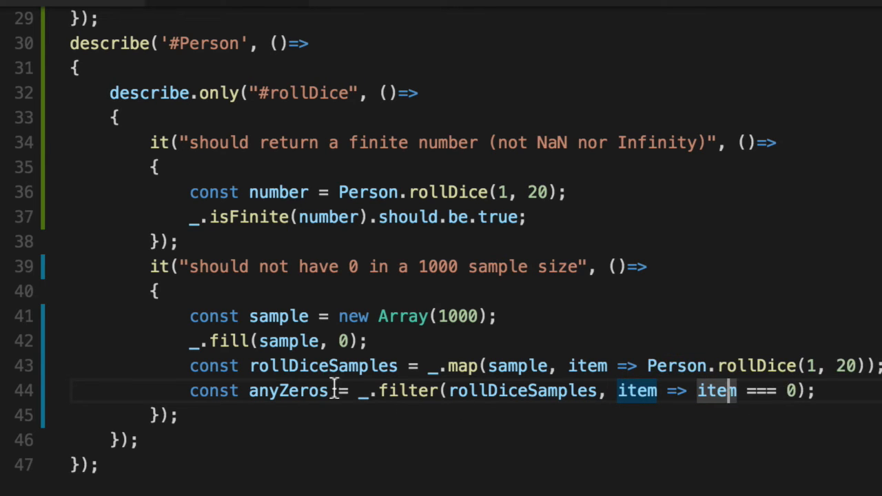
{"action": "double_click", "coordinate": [286, 392]}
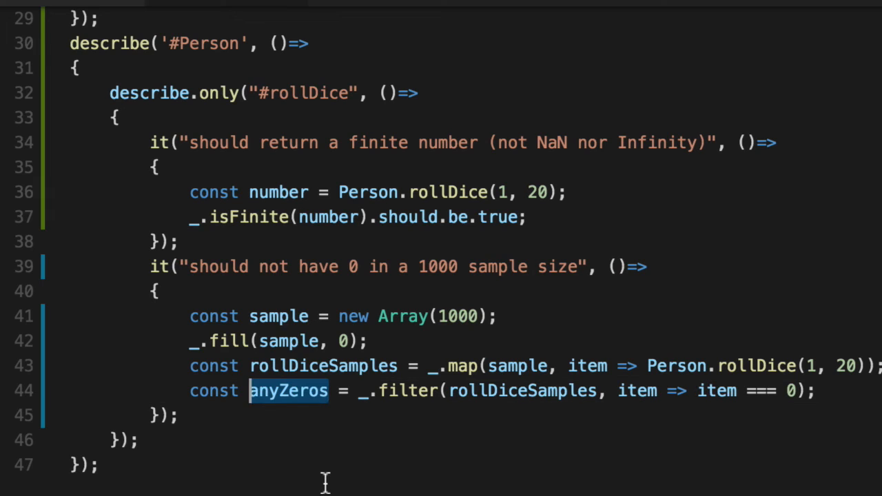
{"action": "mouse_move", "coordinate": [286, 392]}
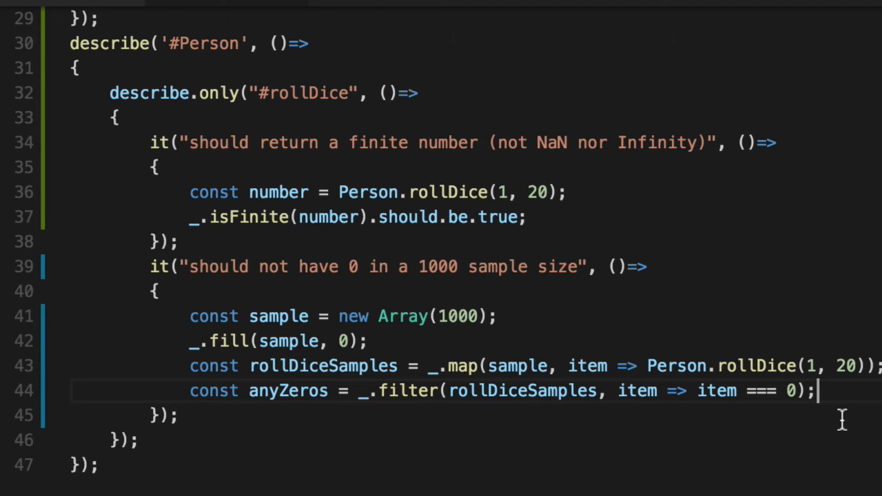
Assert anyZeros.length.should.be.equal(0) and run tests, failing with expected 253 to equal 0.
{"action": "type", "text": "anyZeros.le"}
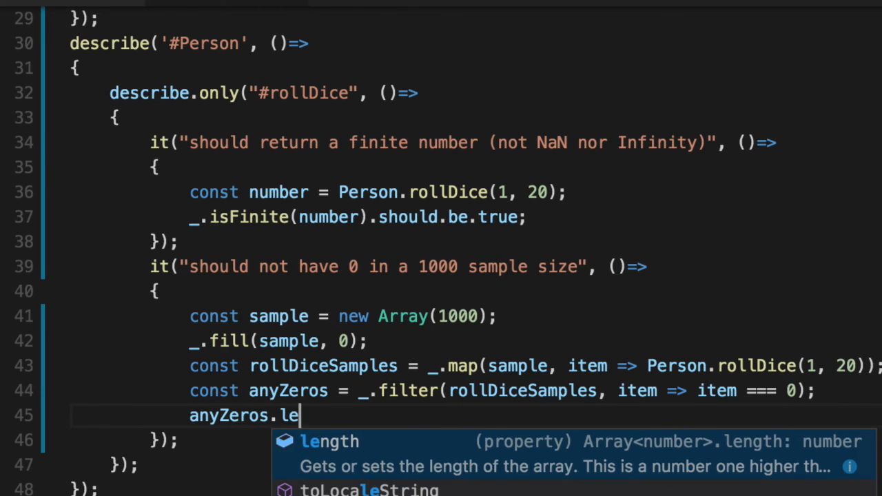
{"action": "type", "text": "ngth.should.b"}
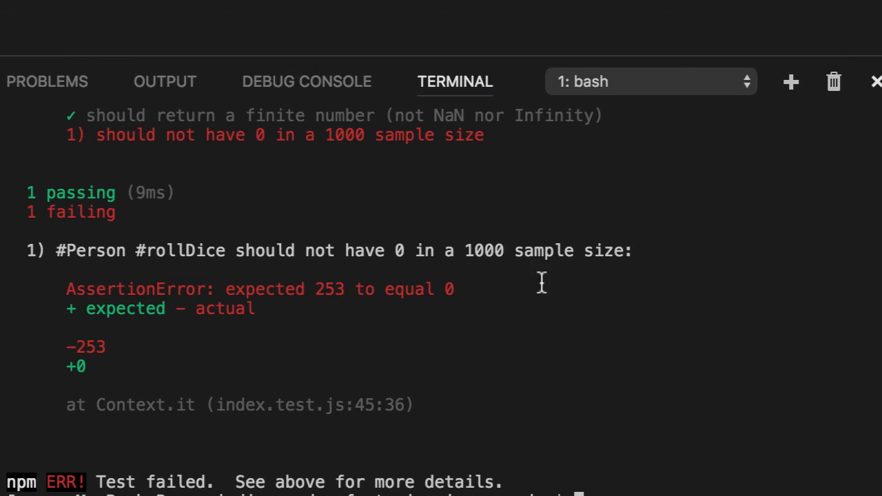
{"action": "double_click", "coordinate": [328, 290]}
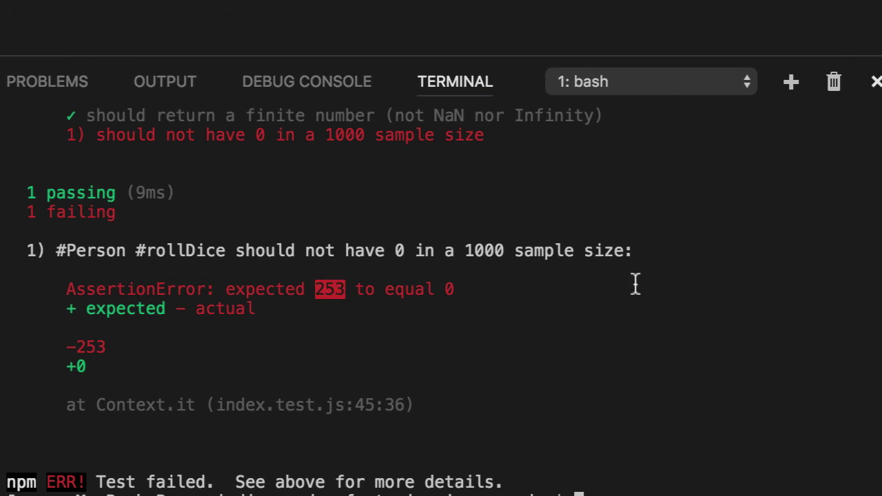